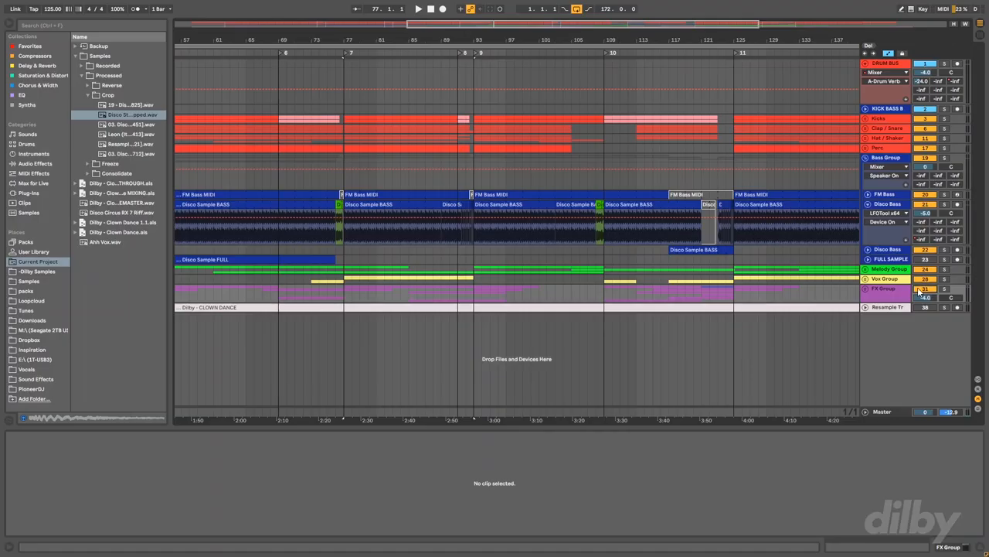
Step: Expand the FX Group, select a crash clip, and show the group's EQ Eight chain
left_click(868, 289)
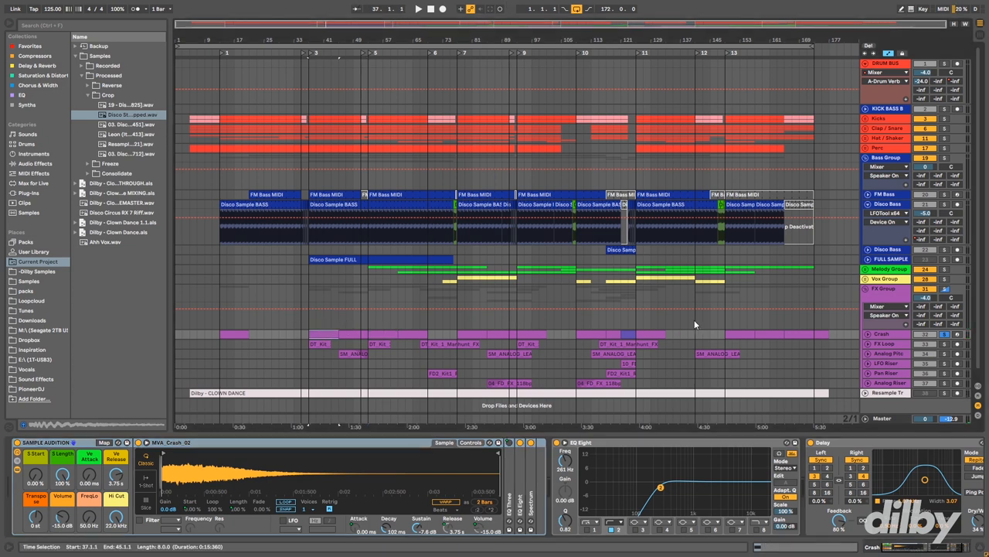
mouse_move(668, 103)
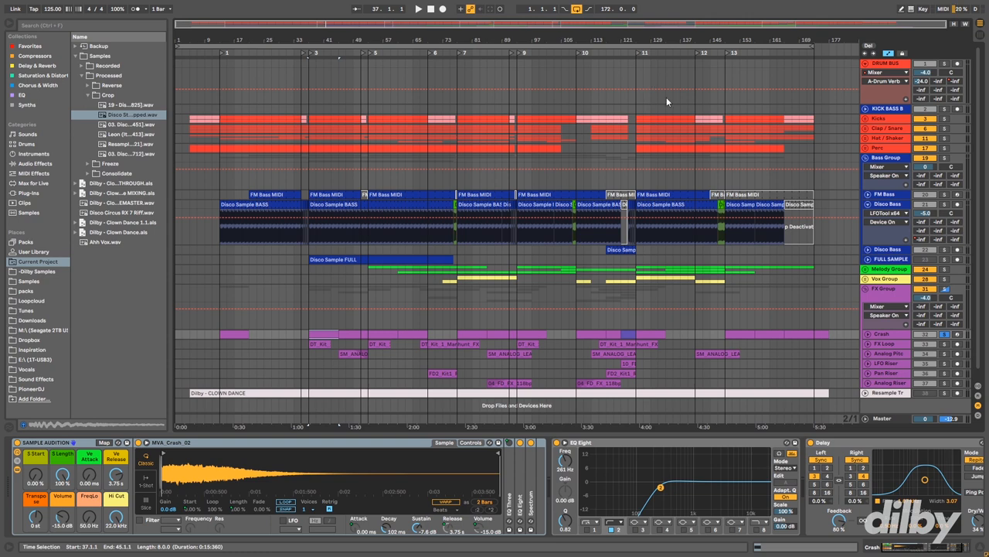
left_click(352, 333)
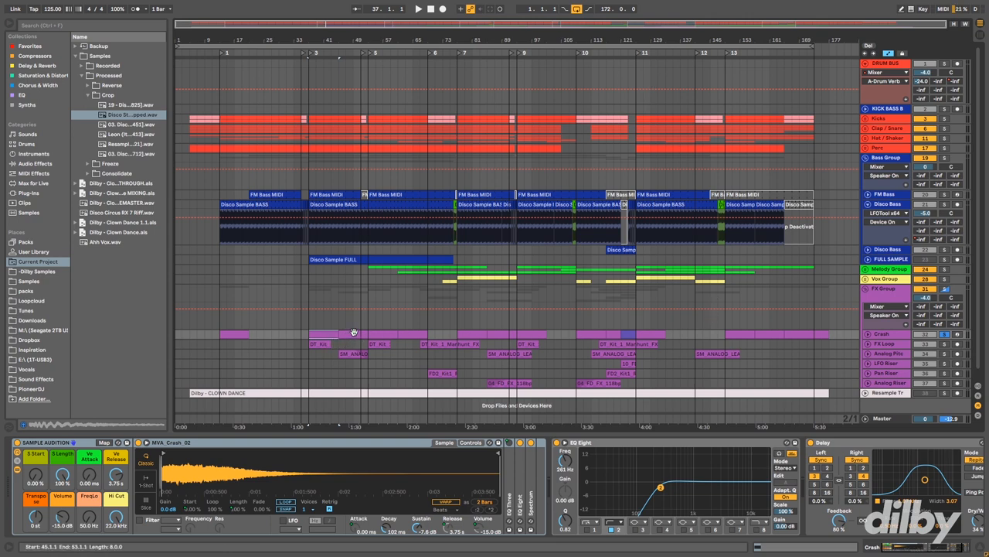
left_click(354, 333)
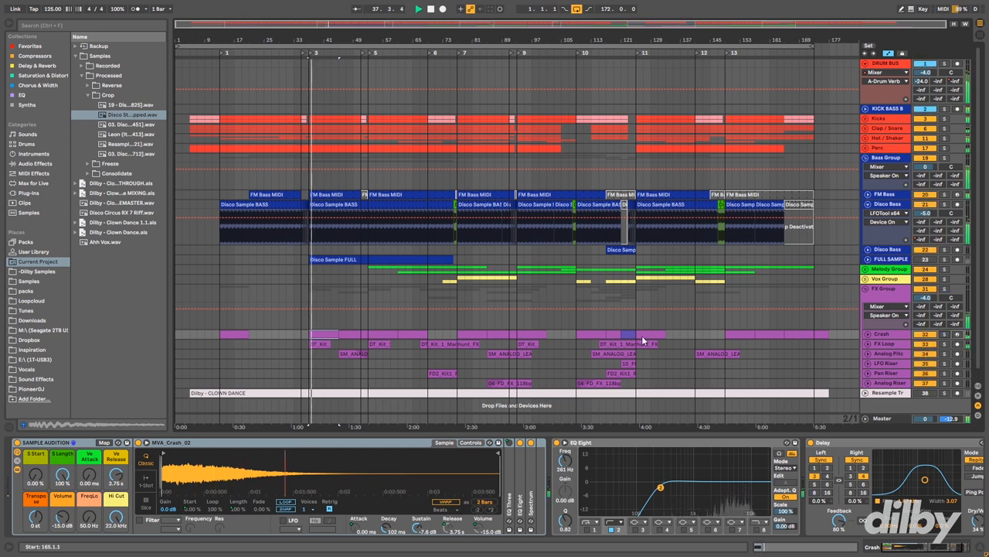
left_click(421, 334)
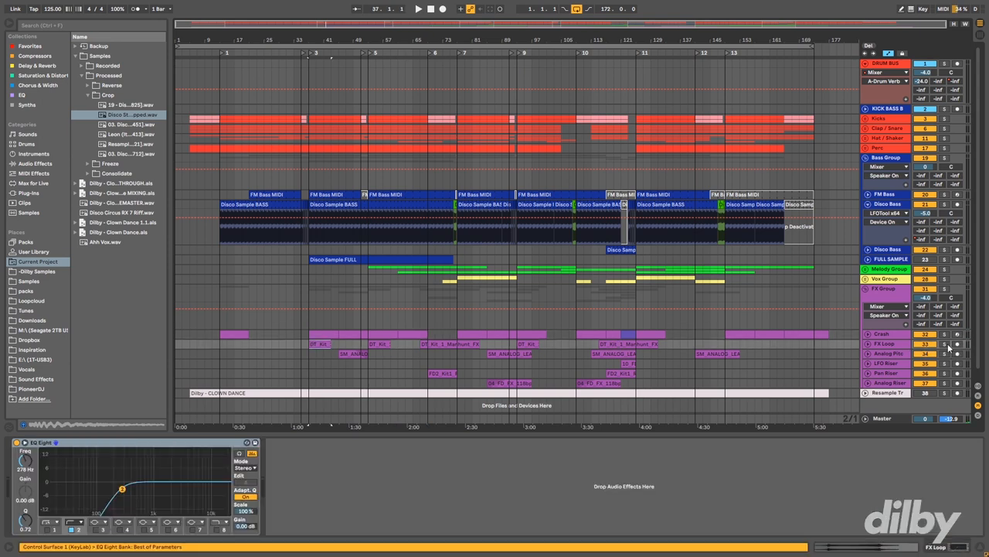
Step: Open a crash clip from the FX lane in Clip View's Sample Editor
left_click(418, 9)
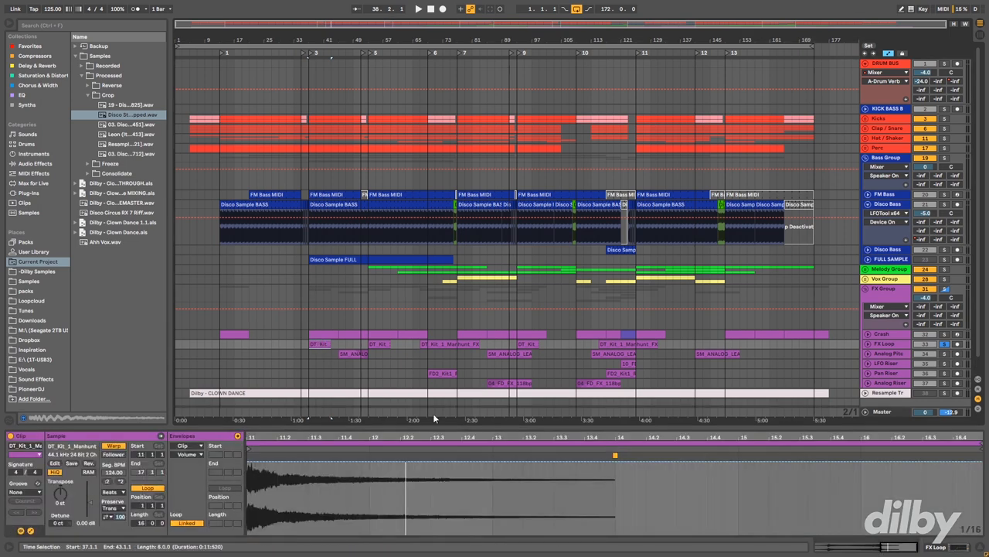
mouse_move(248, 456)
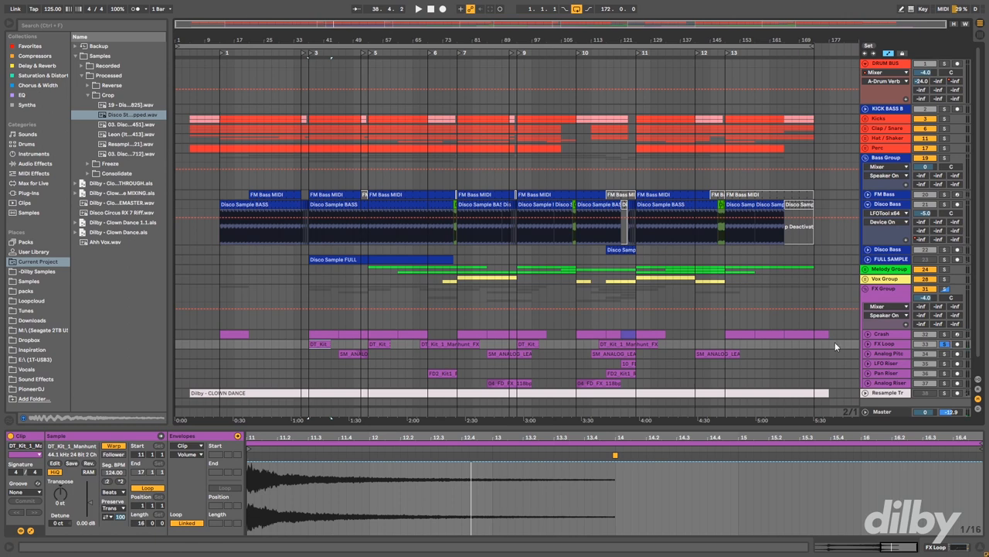
left_click(302, 348)
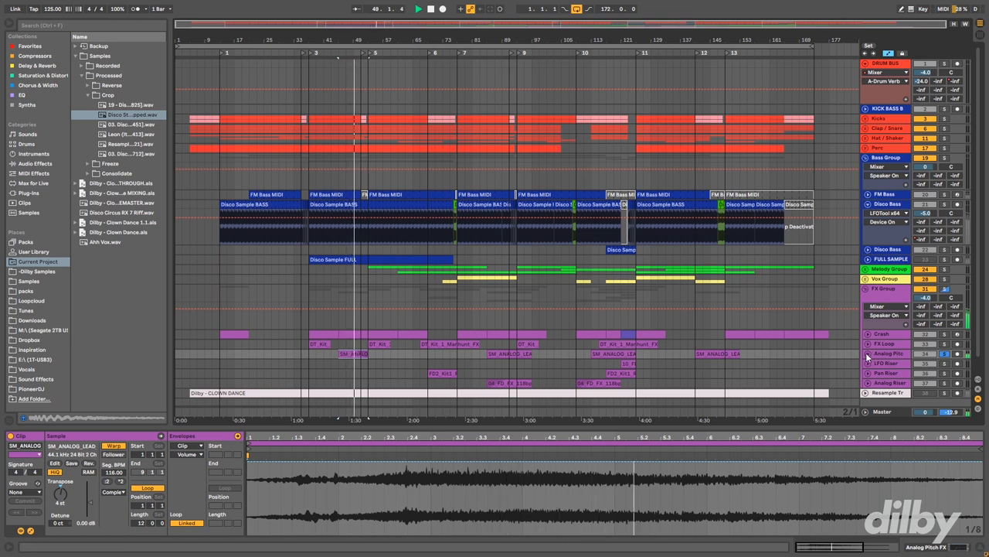
Step: Select the Analog Pitch FX track and open an SM_ANALOG_LEAD_BEND clip in Clip View
left_click(417, 10)
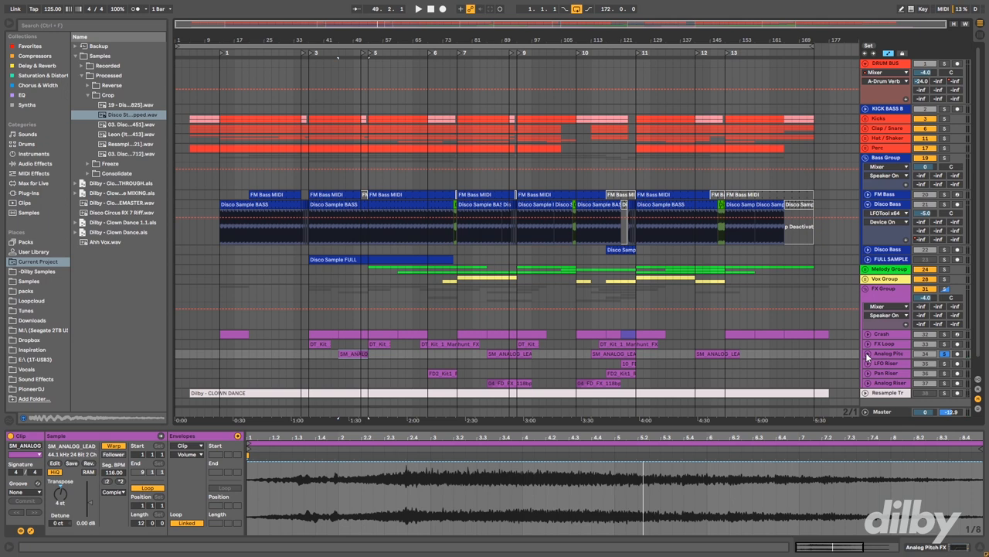
mouse_move(884, 356)
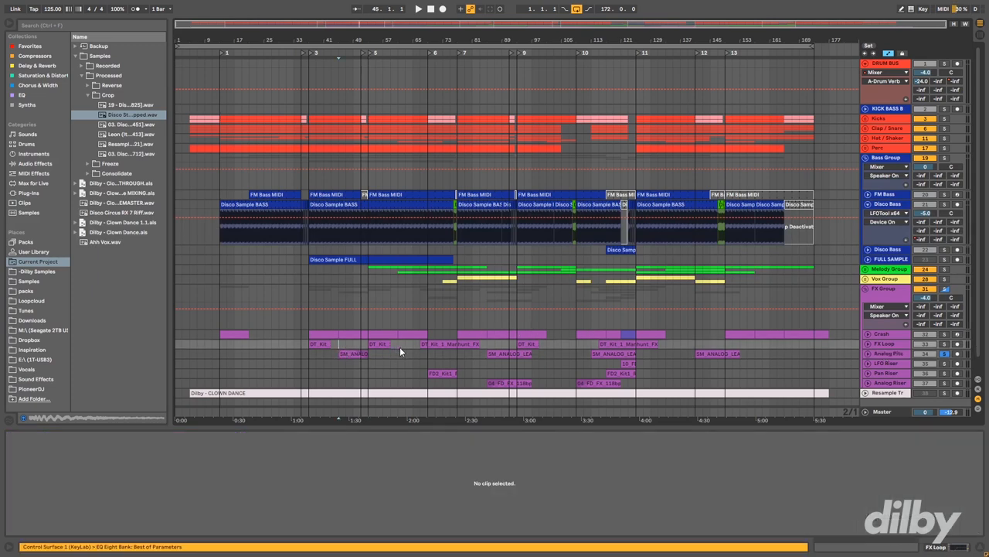
mouse_move(451, 365)
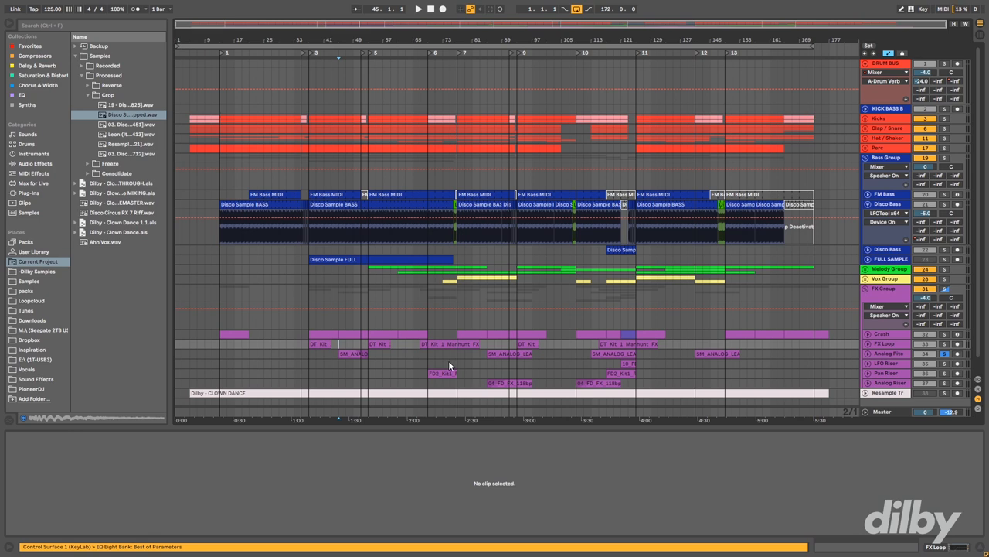
left_click(352, 353)
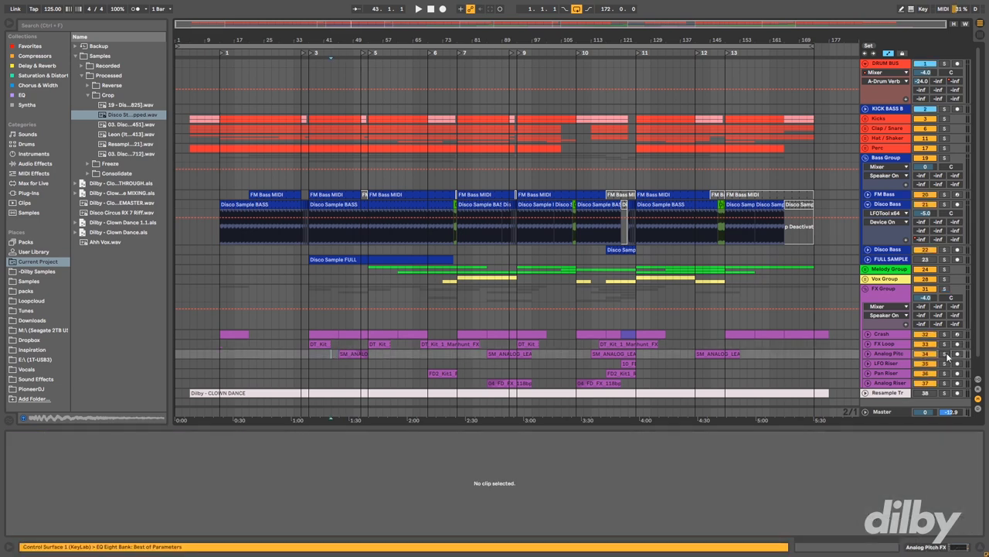
left_click(417, 9)
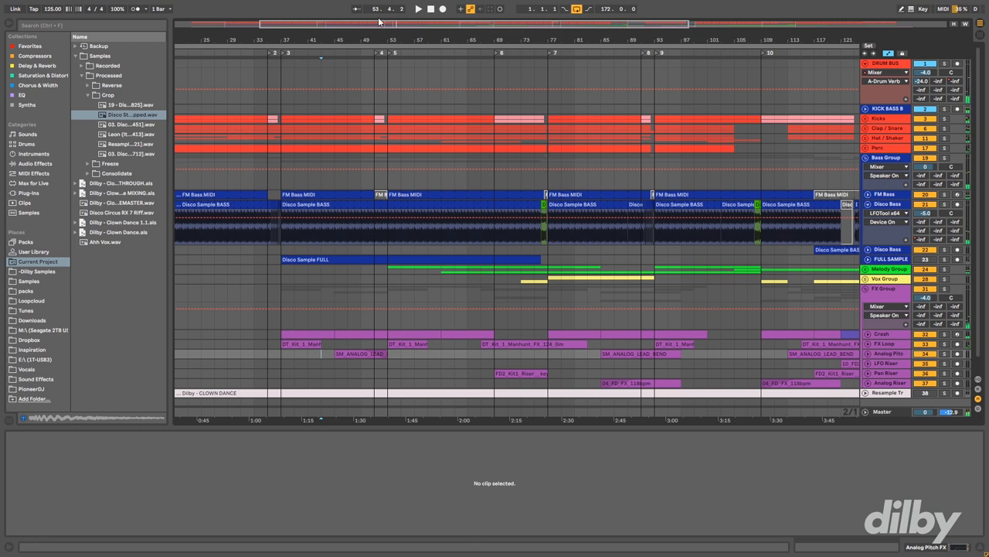
left_click(352, 354)
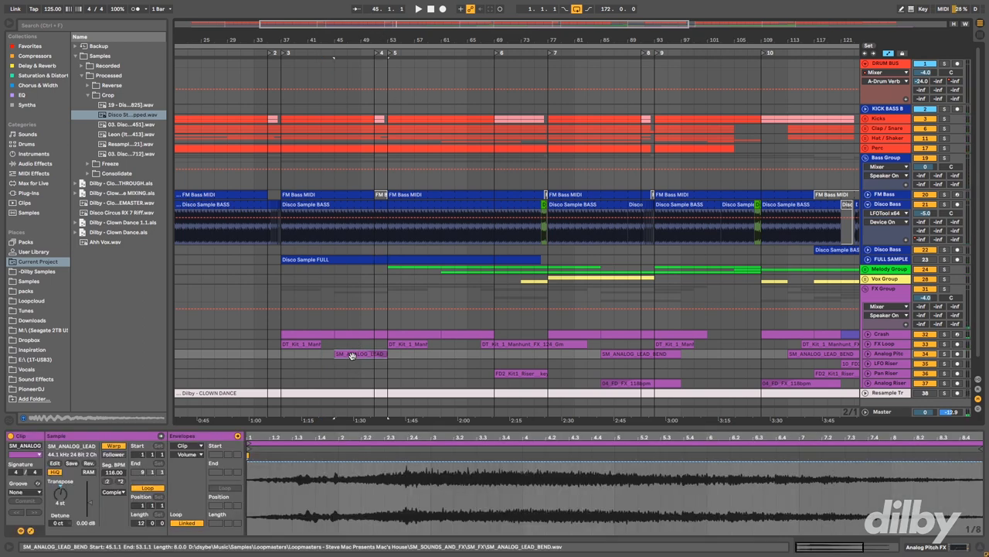